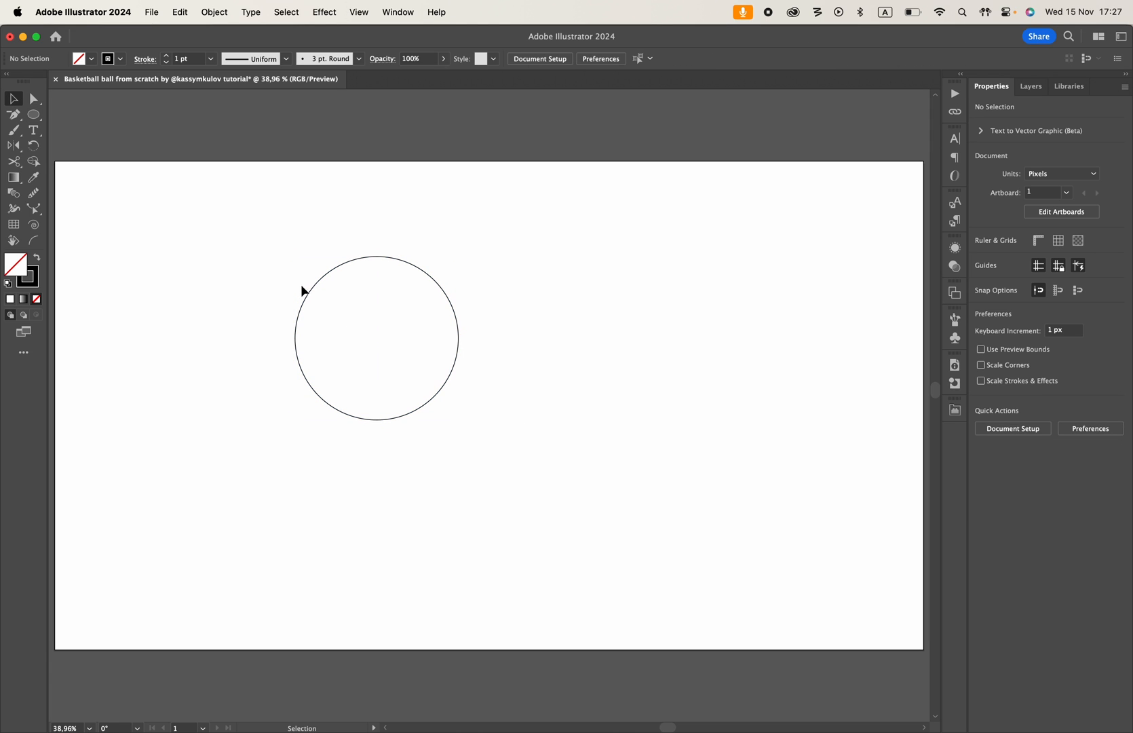
Select the original thin circle to restyle and duplicate
{"action": "left_click", "coordinate": [298, 337]}
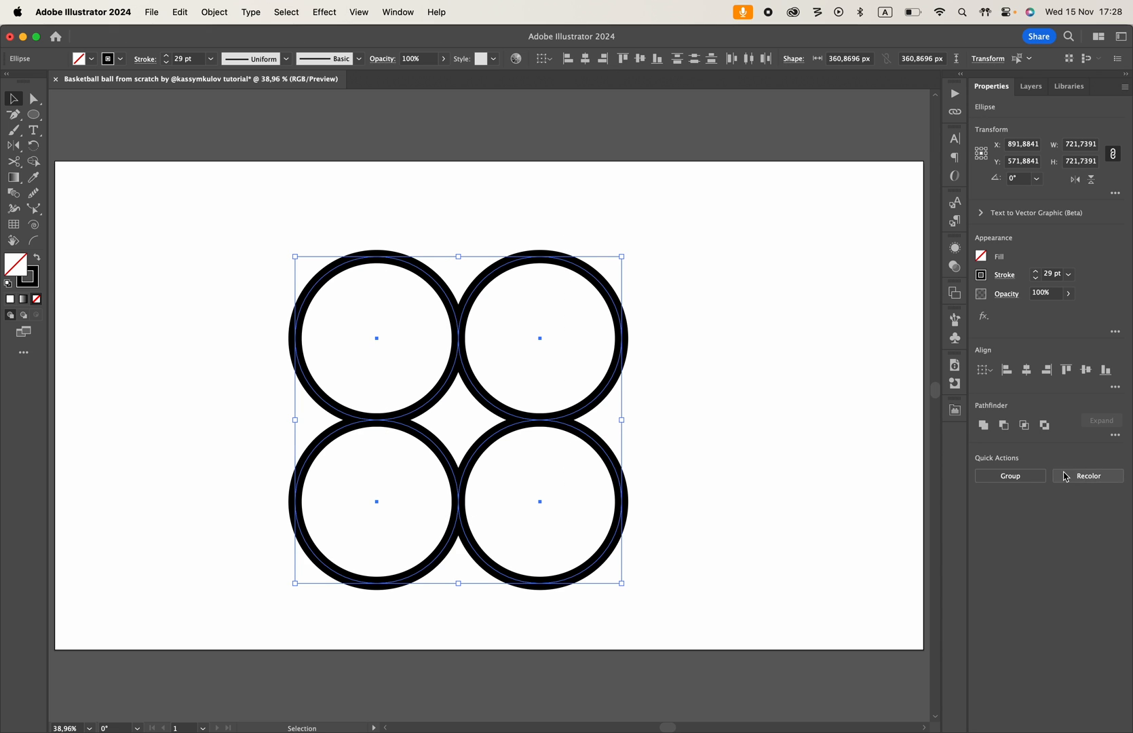
Rotate the lower-left grid circle by 45 degrees
{"action": "left_click", "coordinate": [1009, 475]}
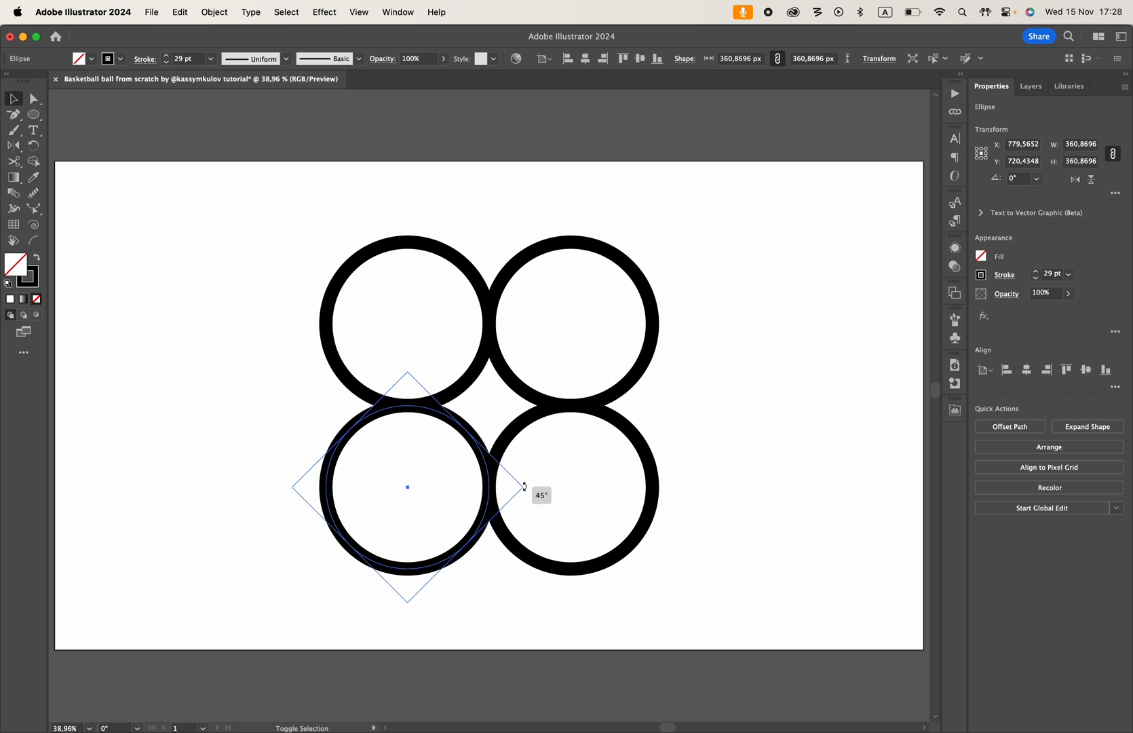
{"action": "left_click_drag", "start_coordinate": [523, 486], "coordinate": [477, 418]}
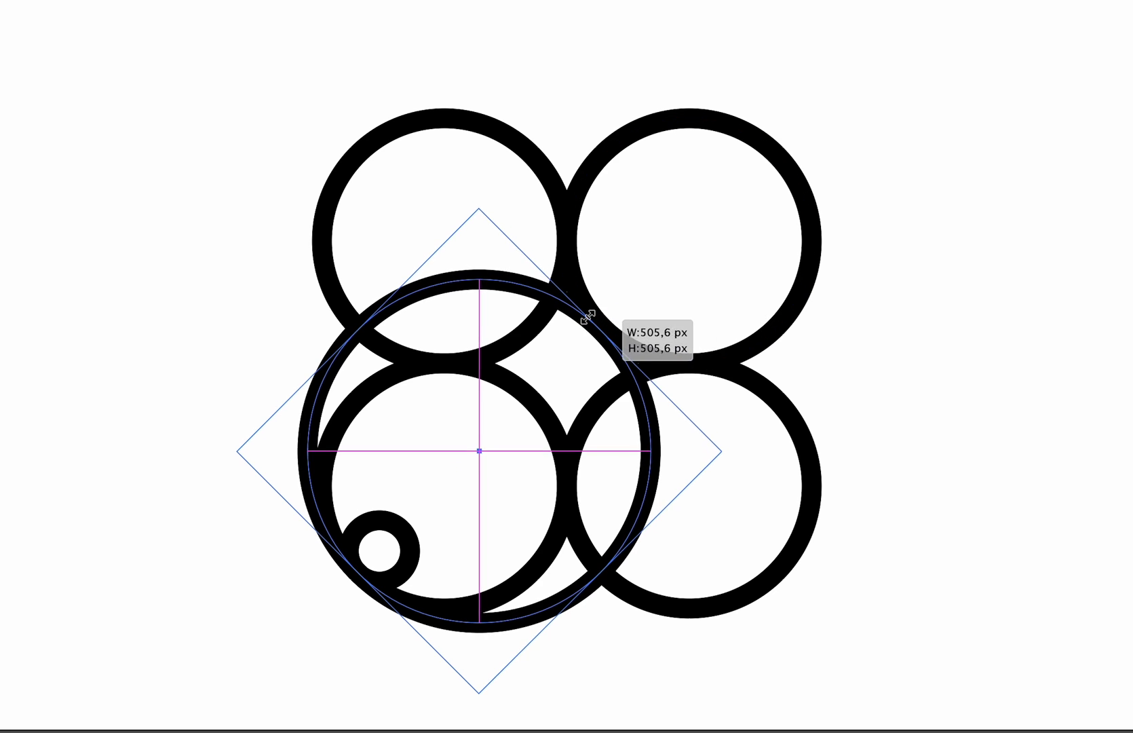
Scale the overlapping copied circle from its center to about 508 px across
{"action": "left_click_drag", "start_coordinate": [585, 314], "coordinate": [616, 336]}
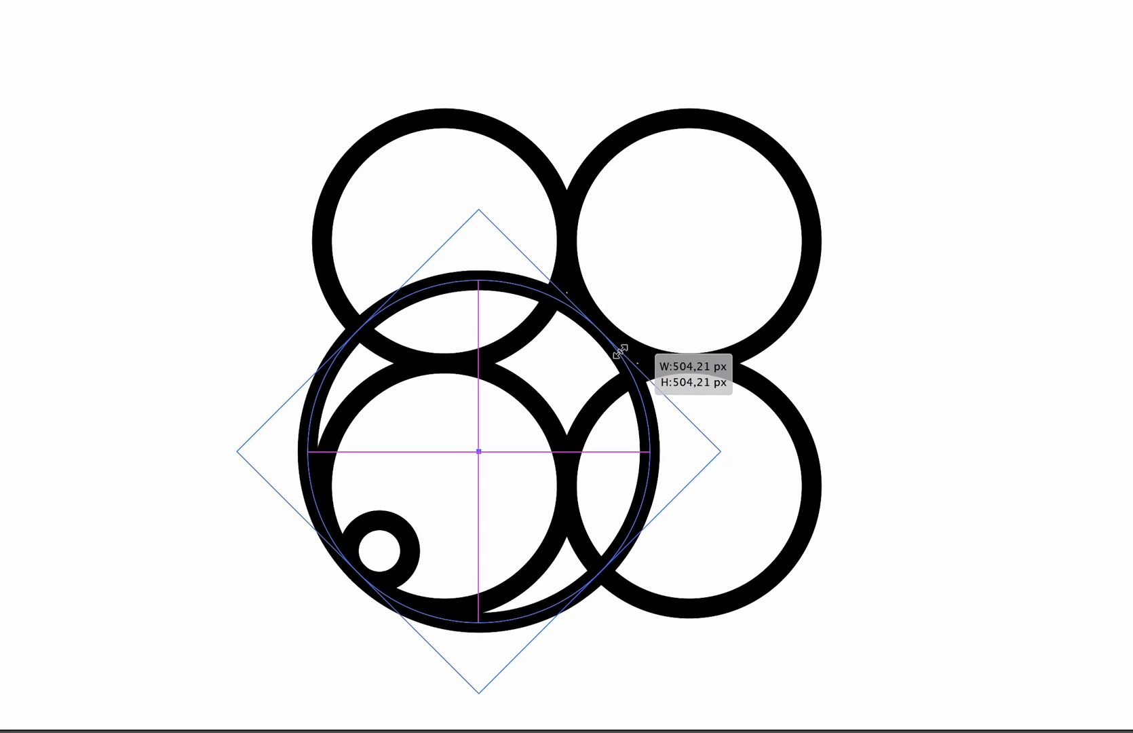
{"action": "left_click_drag", "start_coordinate": [618, 354], "coordinate": [538, 260]}
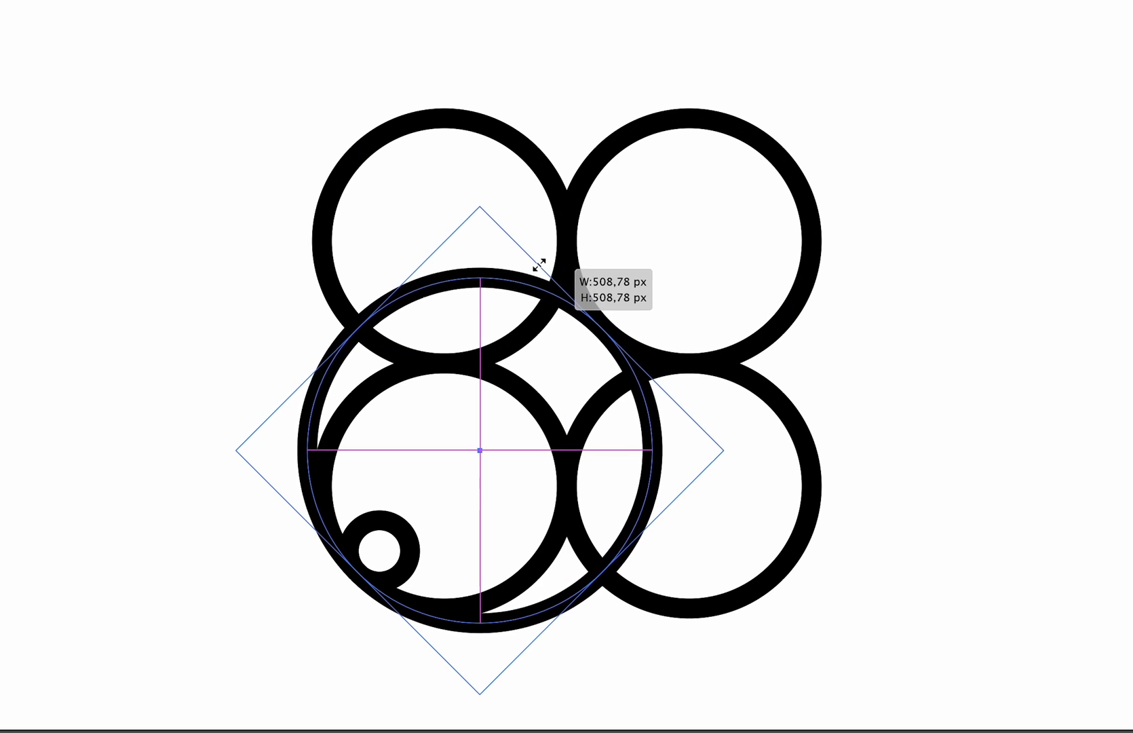
{"action": "left_click_drag", "start_coordinate": [538, 262], "coordinate": [618, 329]}
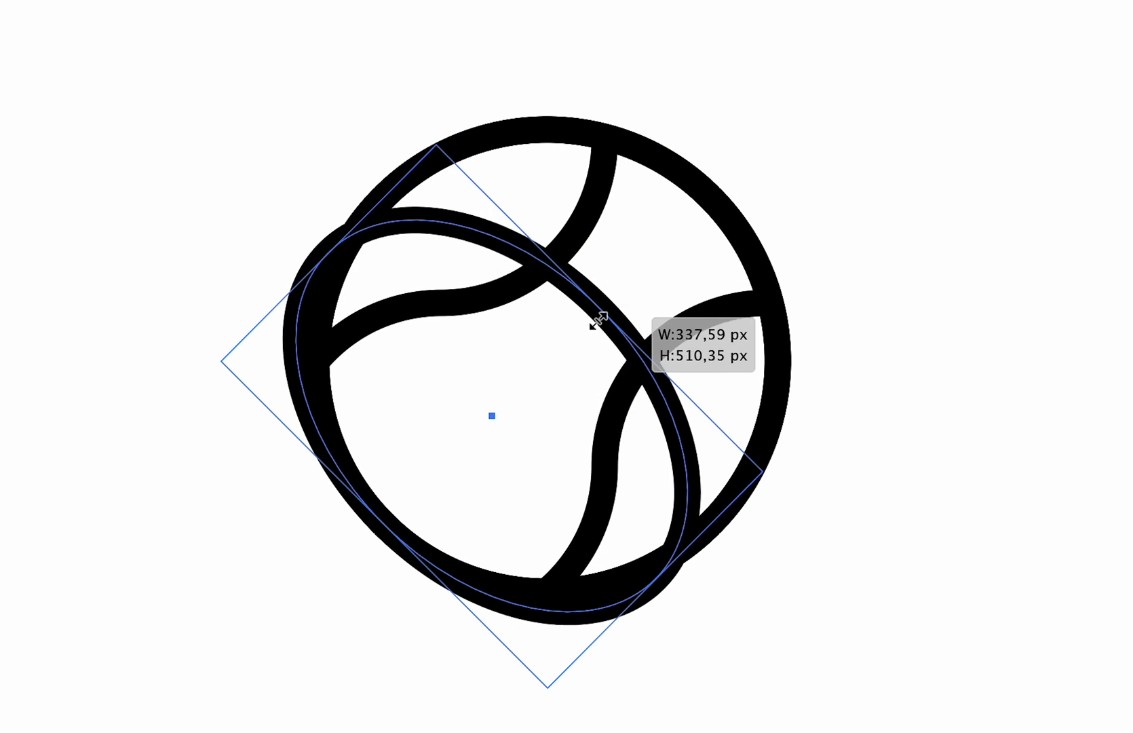
Squash the rotated circle into a tilted ellipse of about 255 × 510 px
{"action": "left_click_drag", "start_coordinate": [603, 322], "coordinate": [553, 354]}
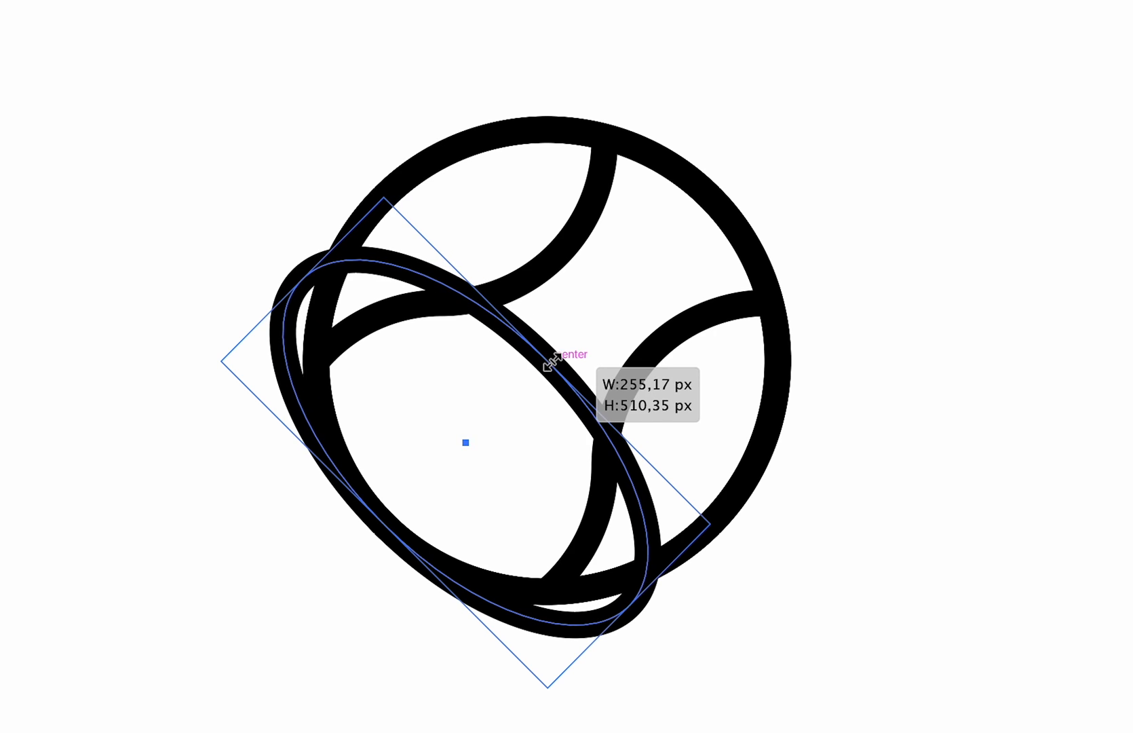